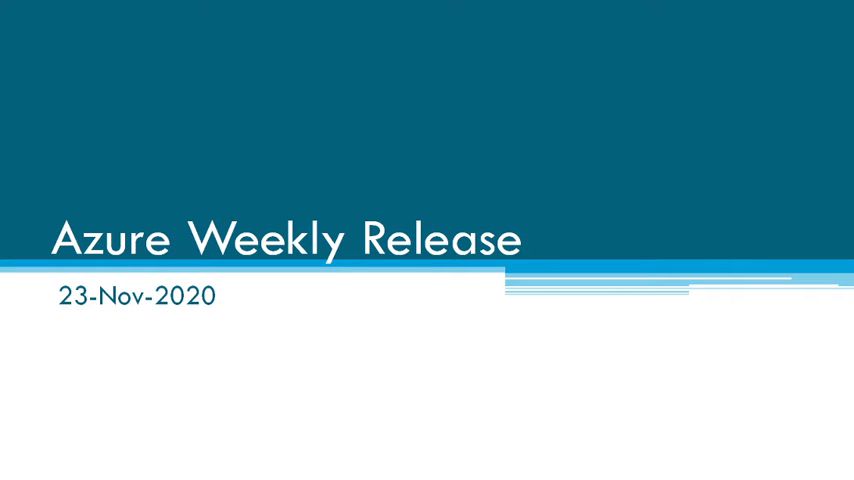
{"action": "key", "text": "right"}
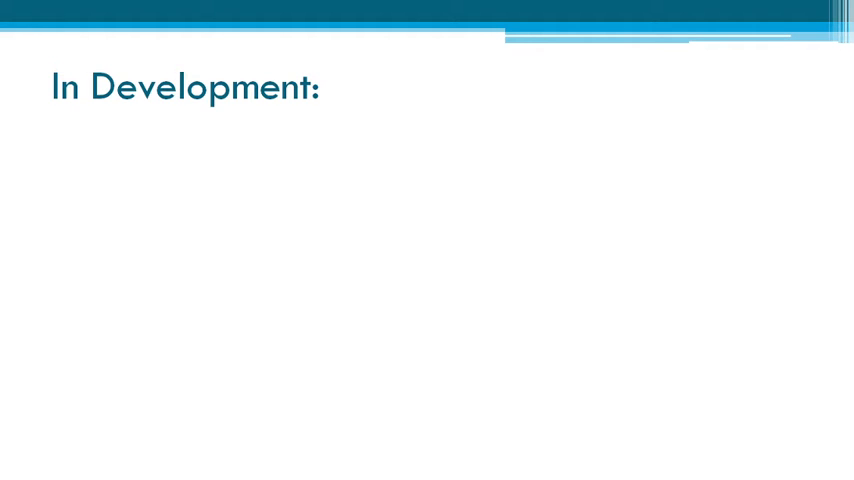